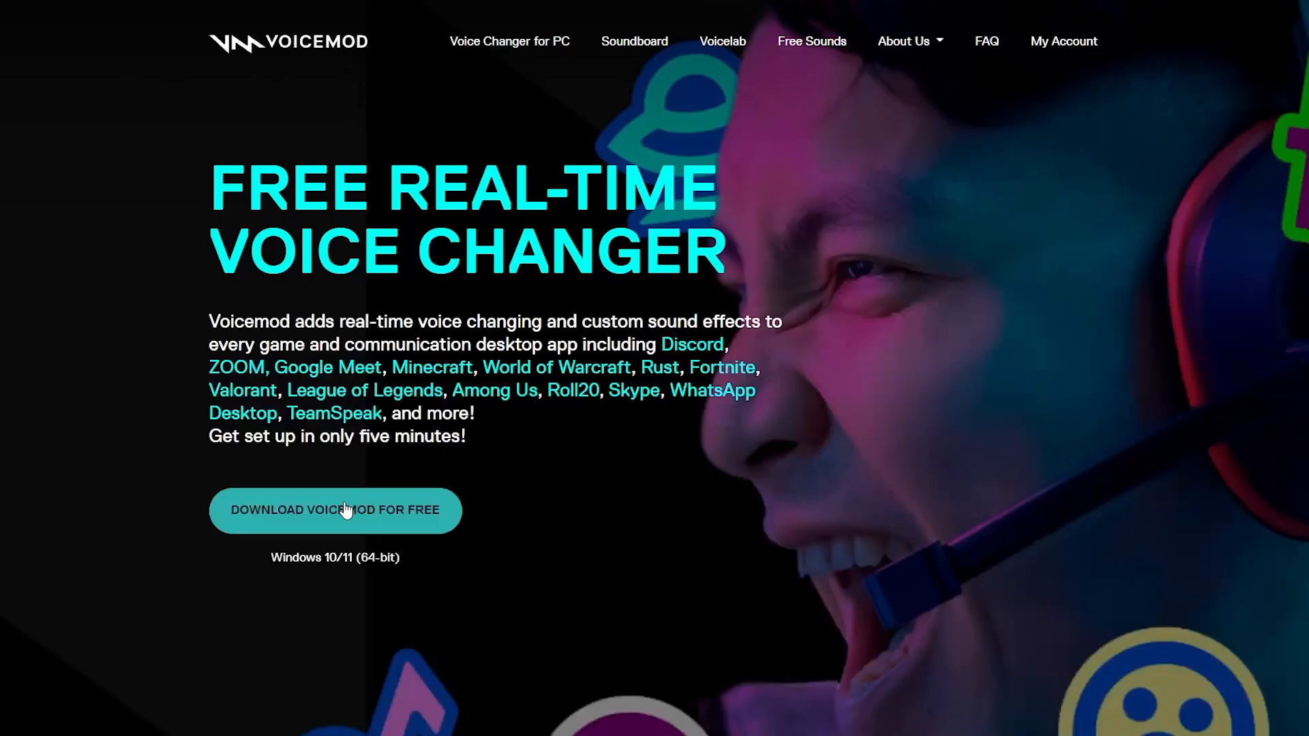
Step: Download the Voicemod for Windows installer from the Voicemod homepage
{"action": "left_click", "coordinate": [334, 510]}
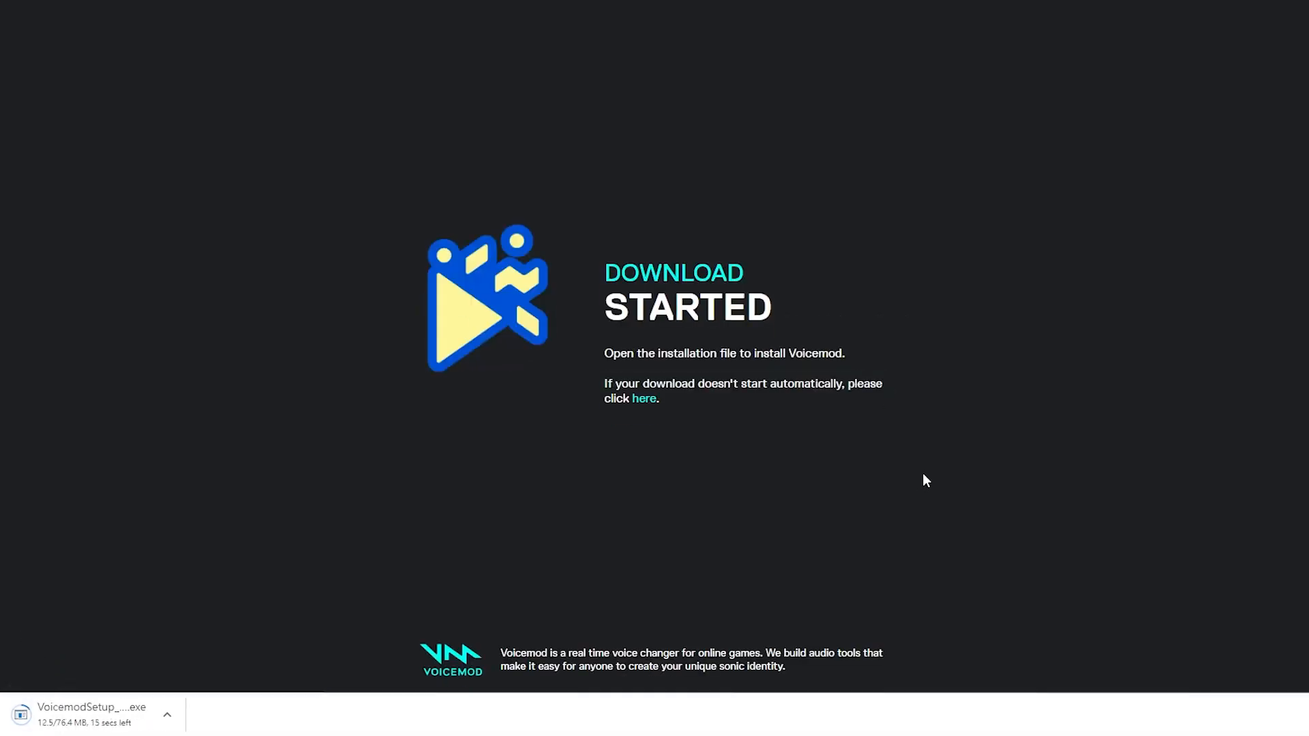
Step: Download the Voicemod widget package from the Widget Plugin List
{"action": "left_click", "coordinate": [589, 538]}
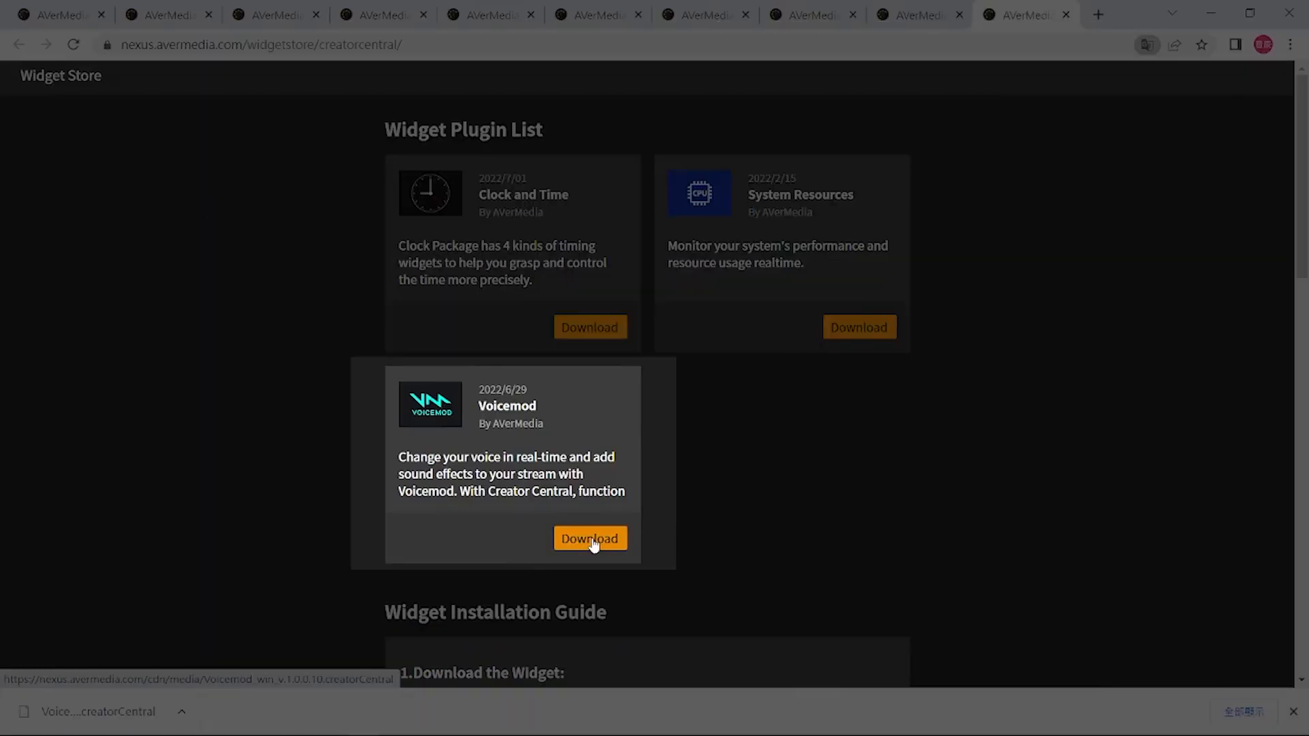
{"action": "left_click", "coordinate": [589, 538]}
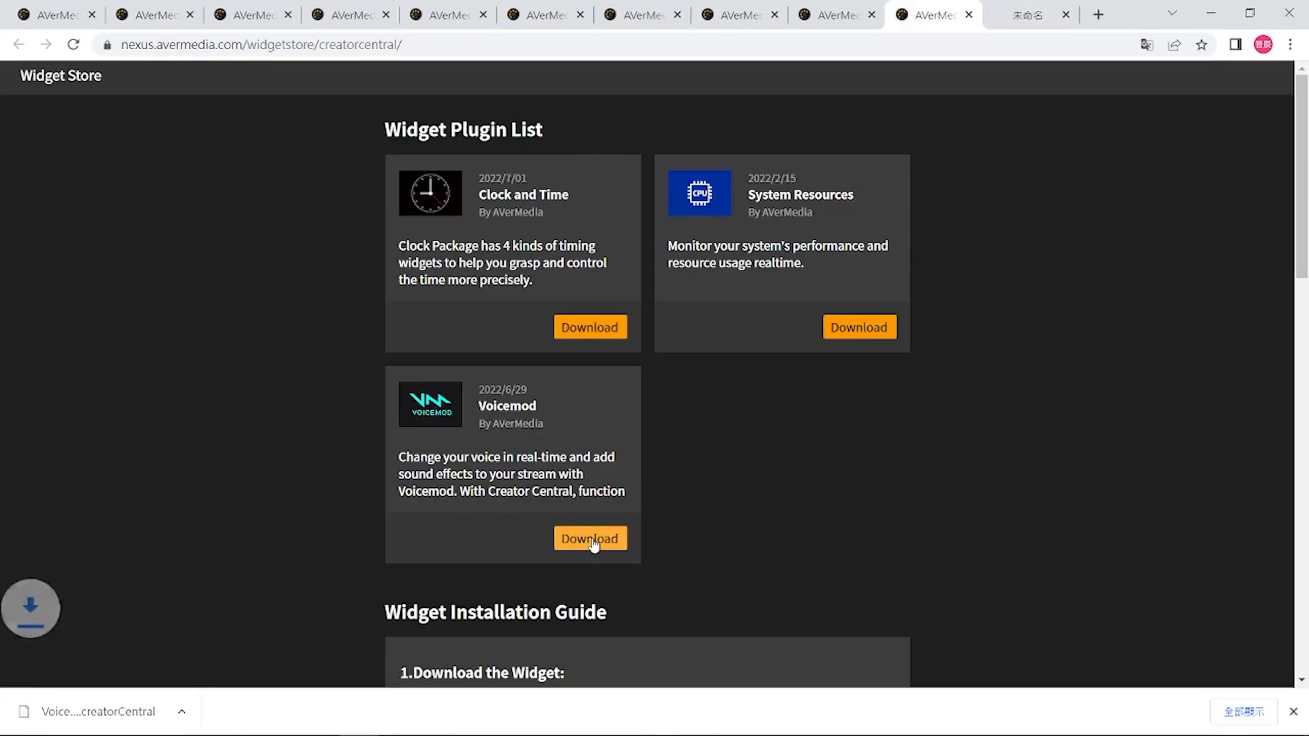
{"action": "left_click", "coordinate": [589, 539]}
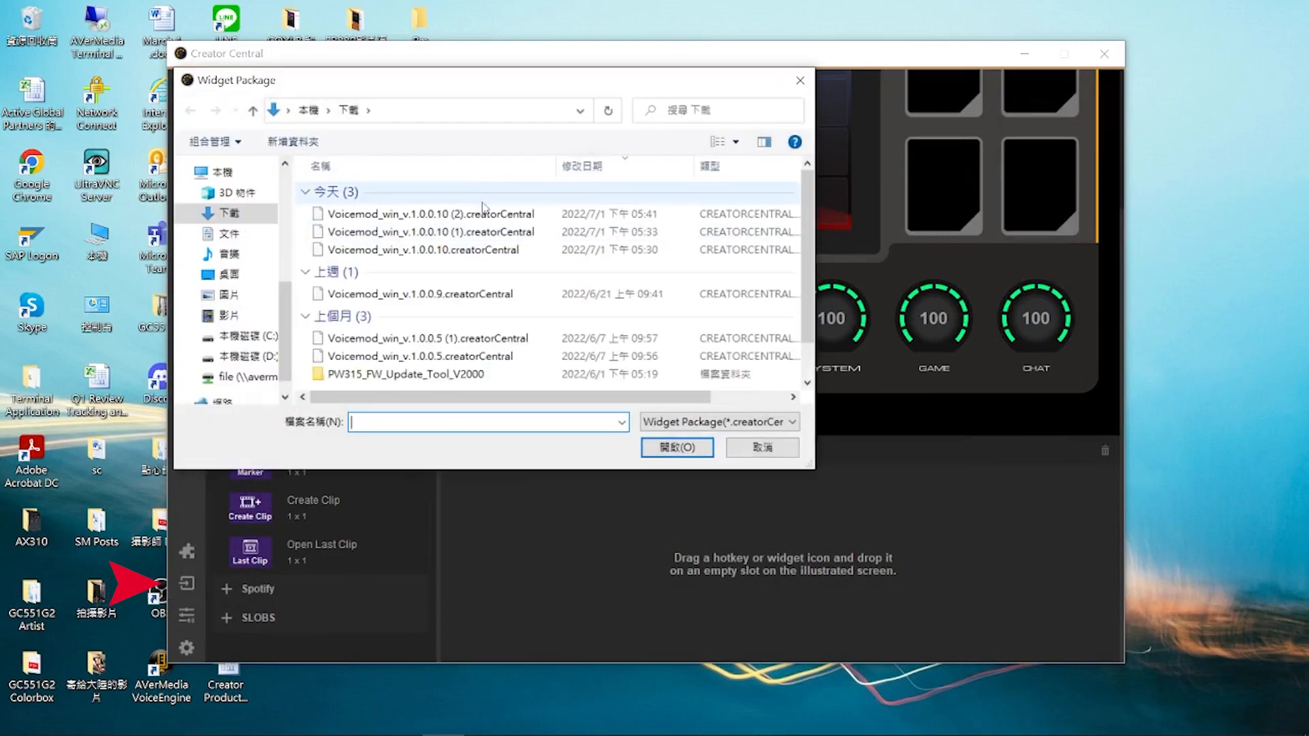
Step: Import the newest Voicemod .creatorCentral package and expand the Voicemod widget group
{"action": "left_click", "coordinate": [420, 249]}
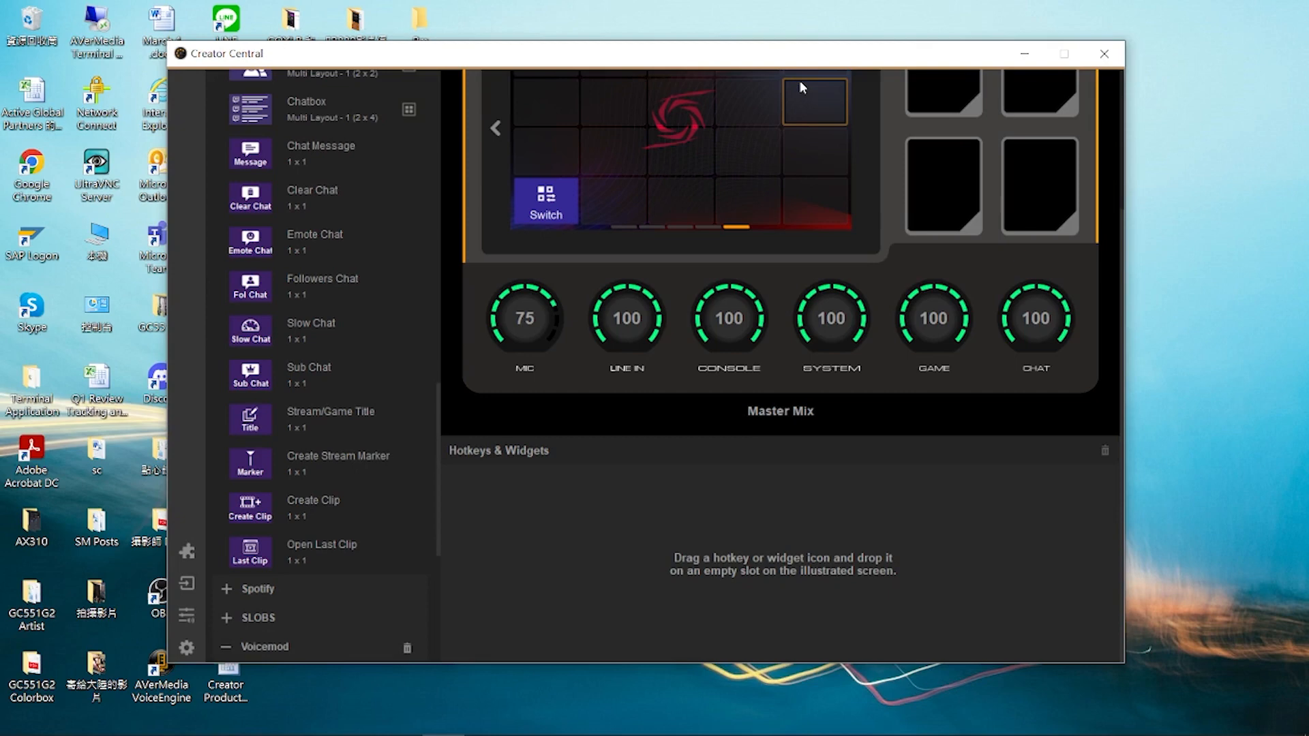
{"action": "left_click", "coordinate": [261, 647]}
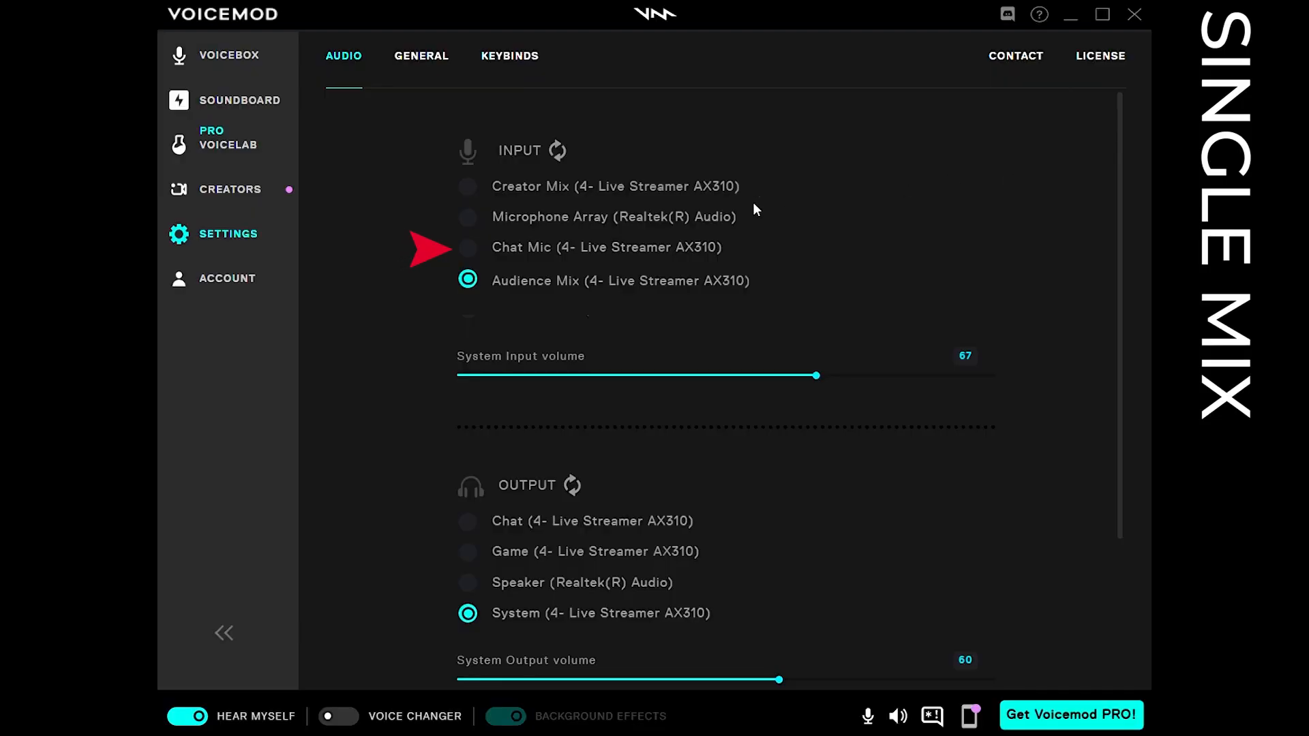
{"action": "mouse_move", "coordinate": [480, 213]}
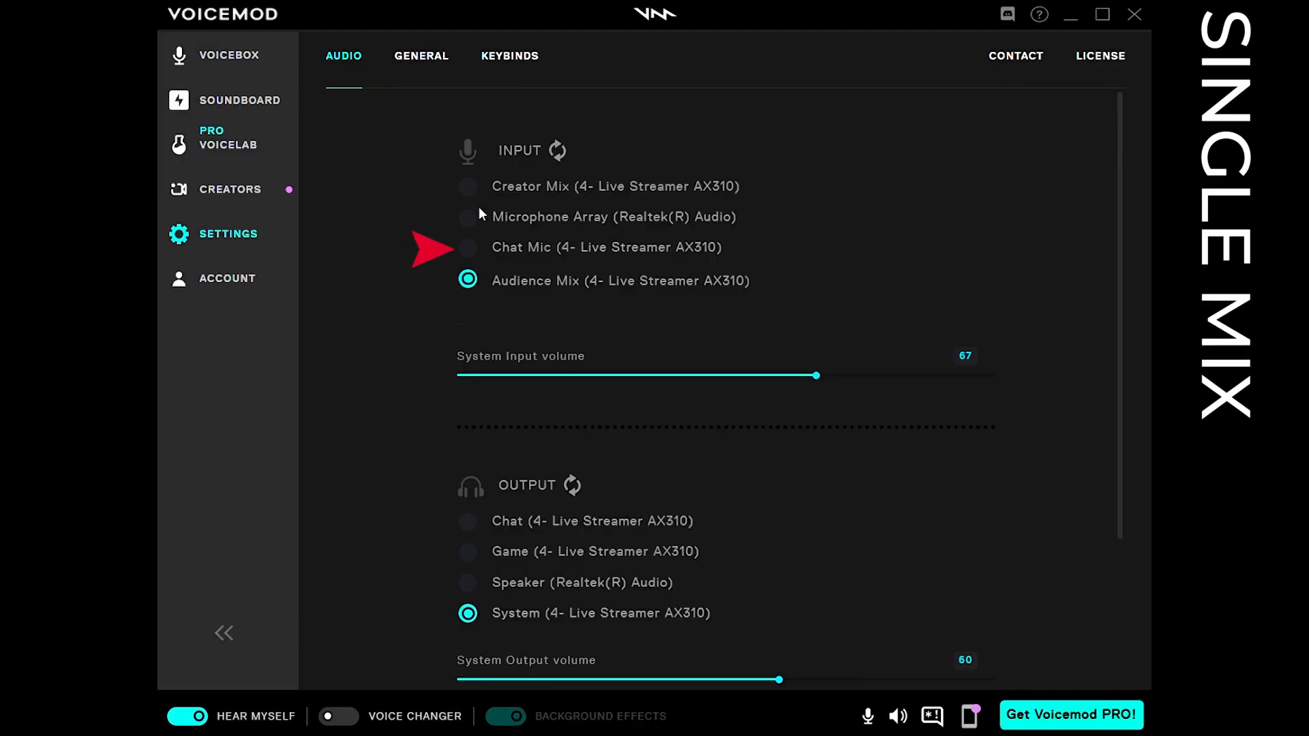
Step: Set Voicemod input to Chat Mic and output to Chat (4- Live Streamer AX310)
{"action": "left_click", "coordinate": [468, 247]}
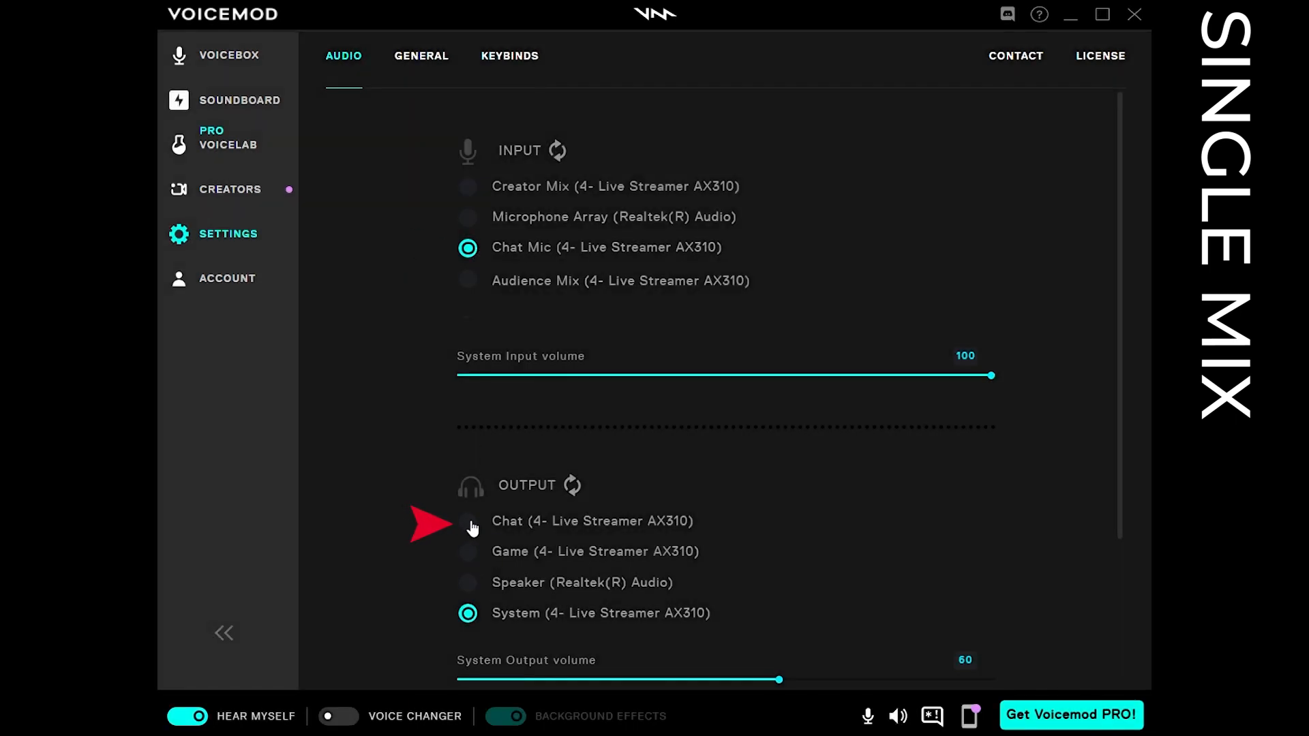
{"action": "left_click", "coordinate": [468, 521]}
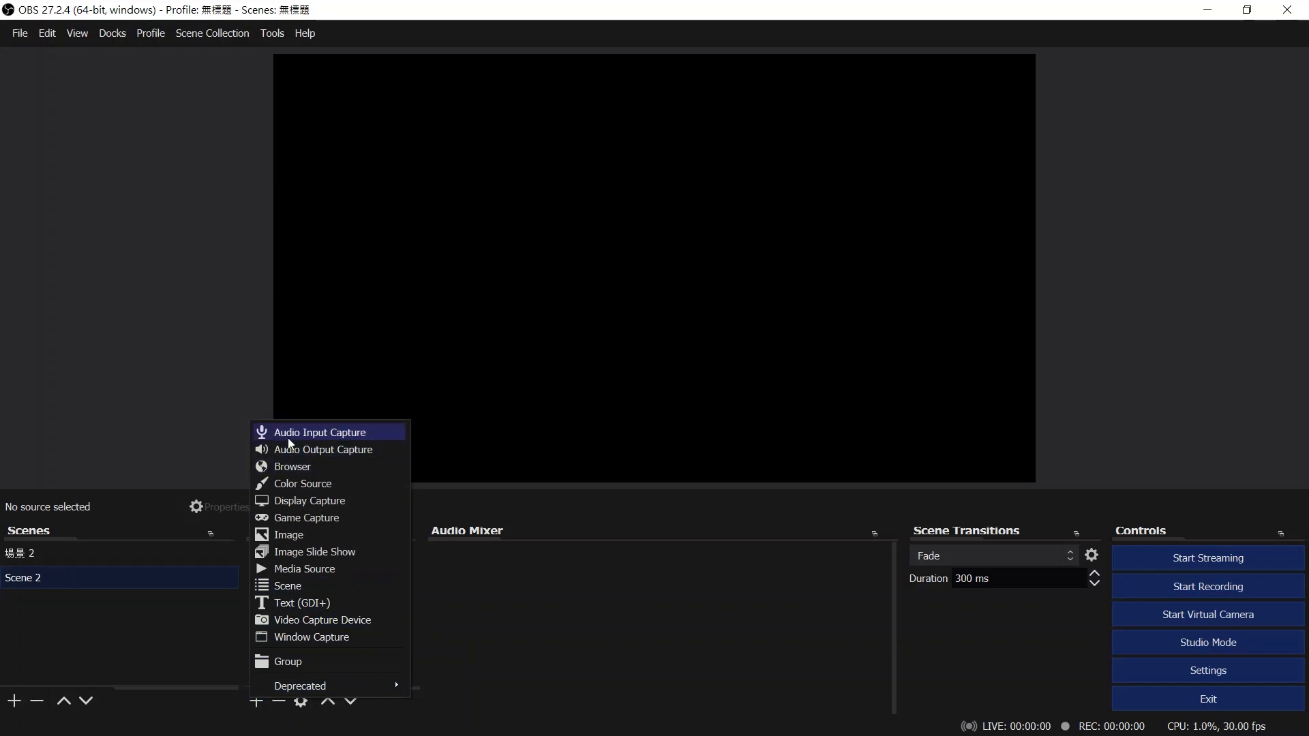
Step: Add an Audio Input Capture source using Voicemod Virtual Audio Device (WDM)
{"action": "left_click", "coordinate": [497, 535]}
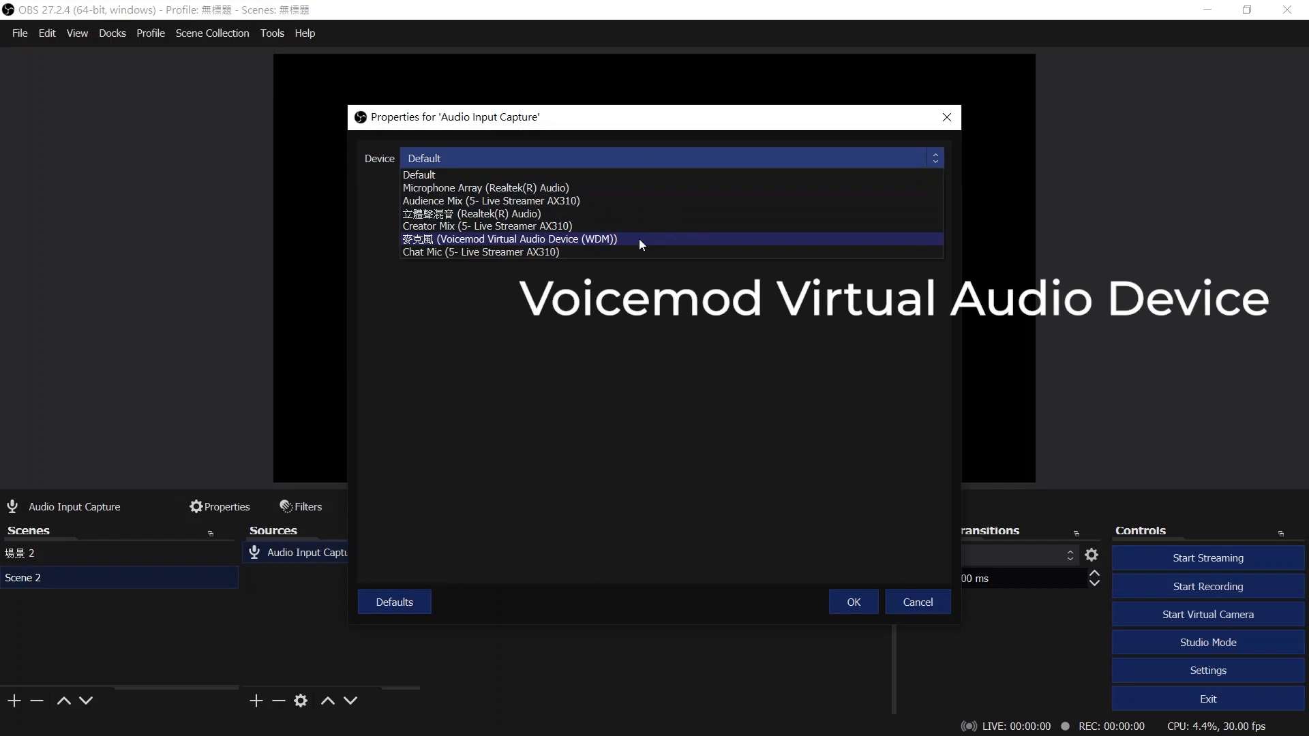
{"action": "left_click", "coordinate": [509, 238]}
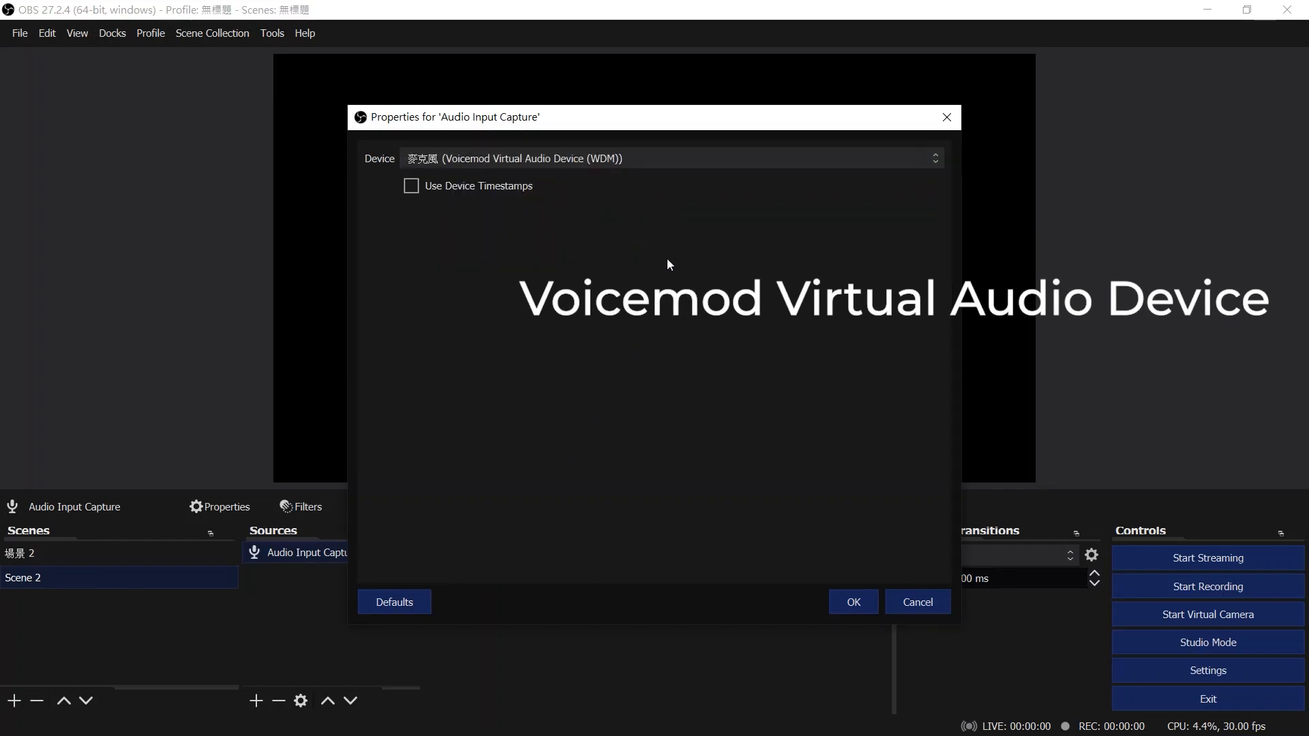
{"action": "left_click", "coordinate": [852, 602]}
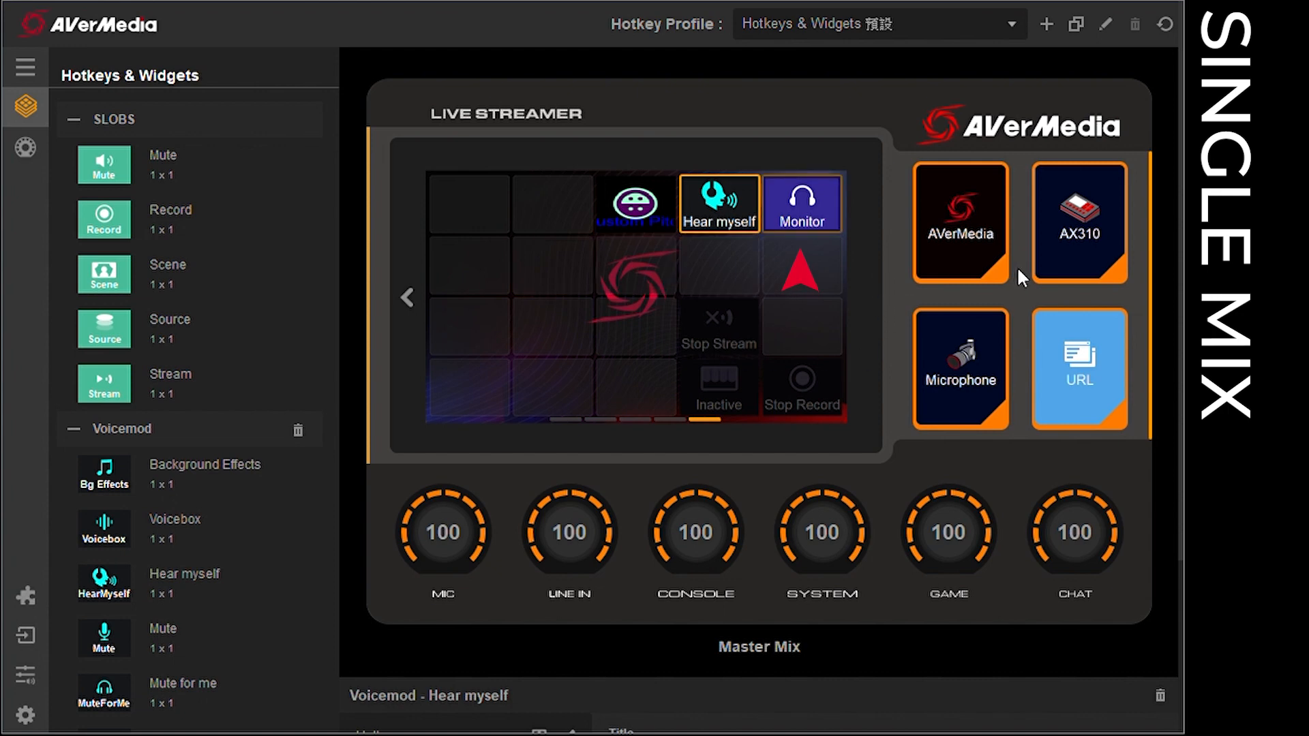
Step: Toggle the Live Streamer layout's Monitor key to Monitor Off
{"action": "left_click", "coordinate": [799, 202]}
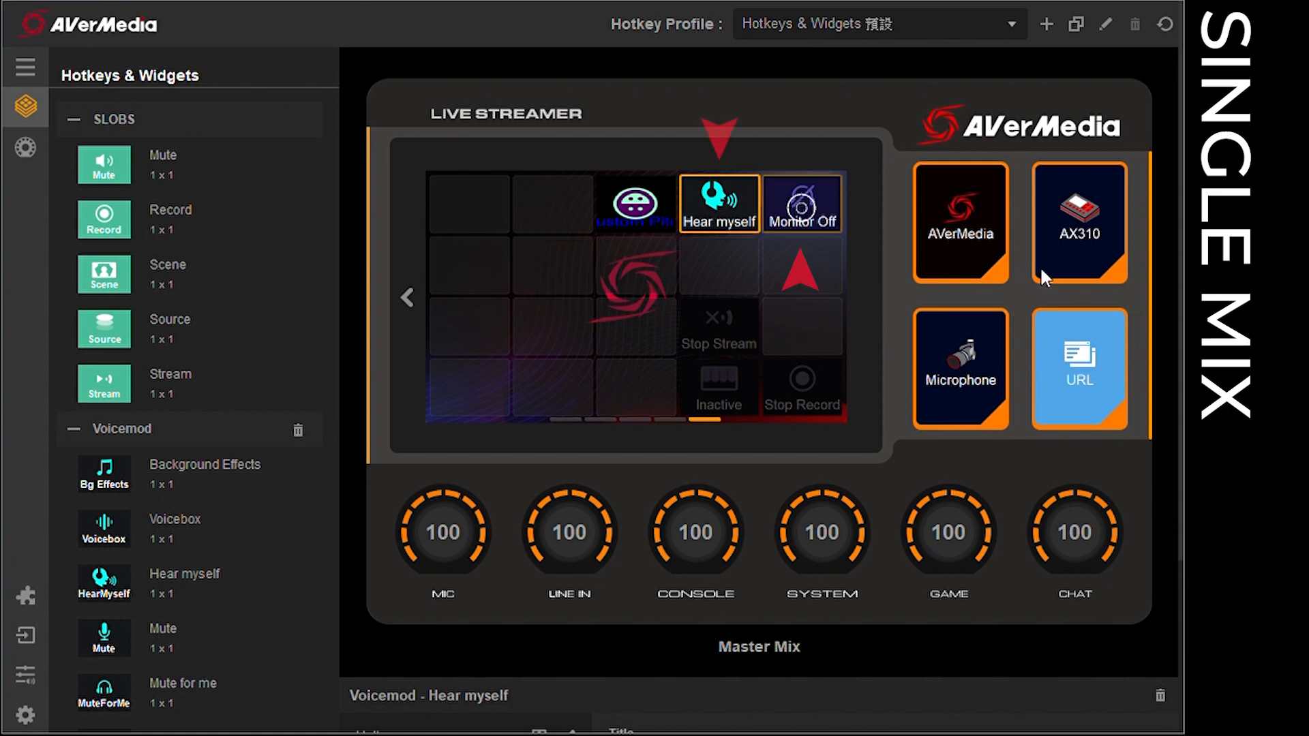
{"action": "left_click", "coordinate": [801, 203]}
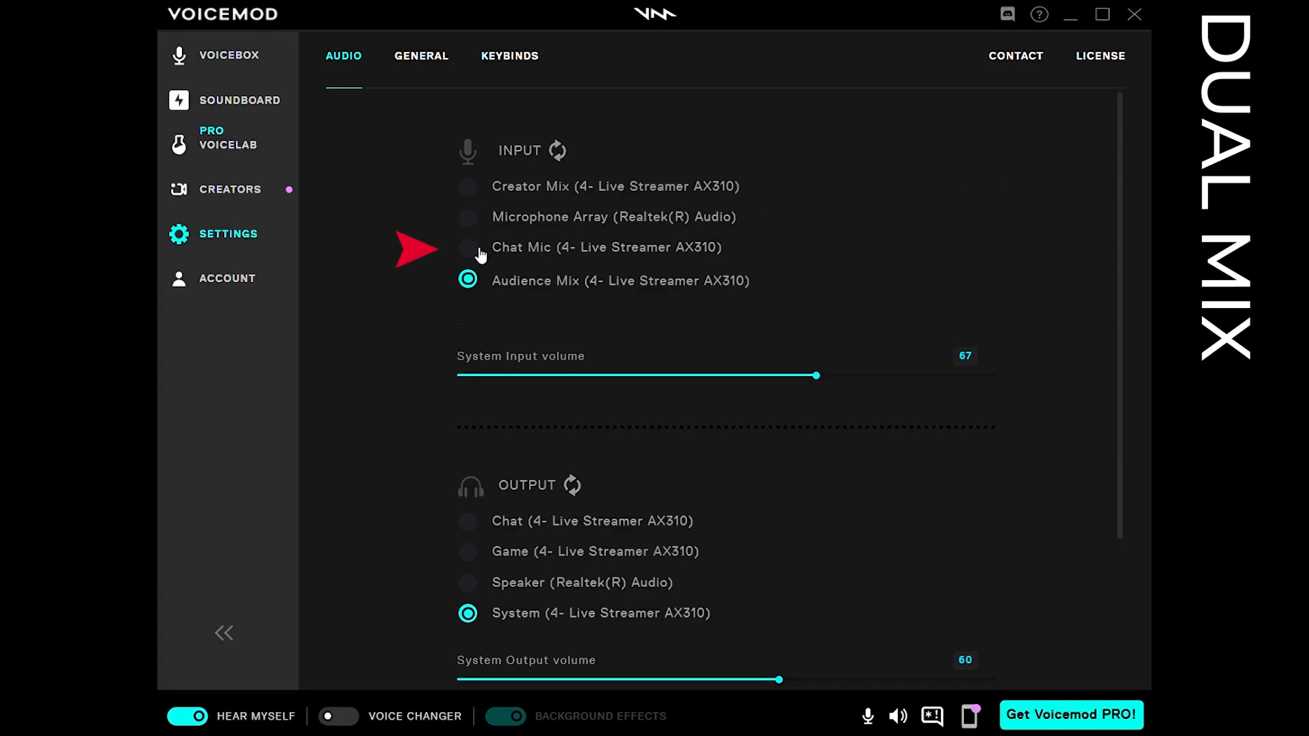
Step: Select Chat Mic (4- Live Streamer AX310) as Voicemod's input device
{"action": "left_click", "coordinate": [467, 247]}
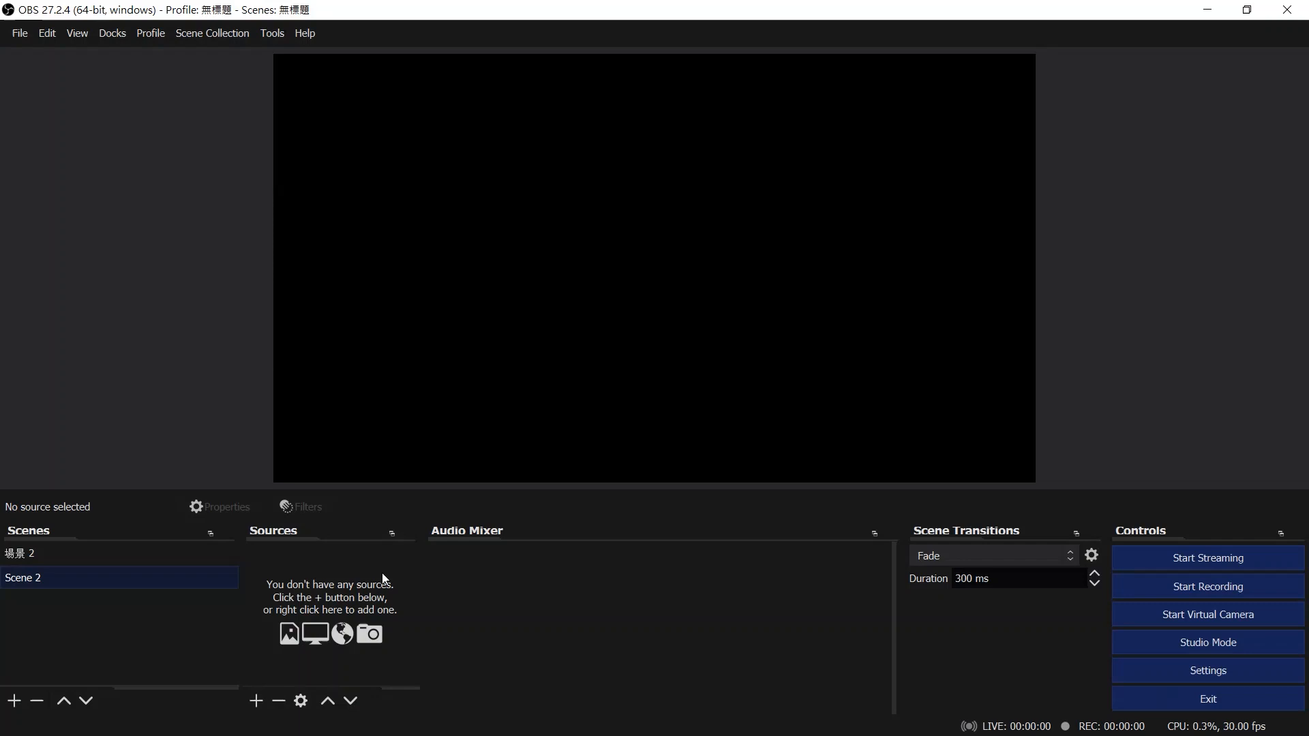
Step: Add an Audio Input Capture on Scene 2 from Voicemod Virtual Audio Device
{"action": "left_click", "coordinate": [256, 700]}
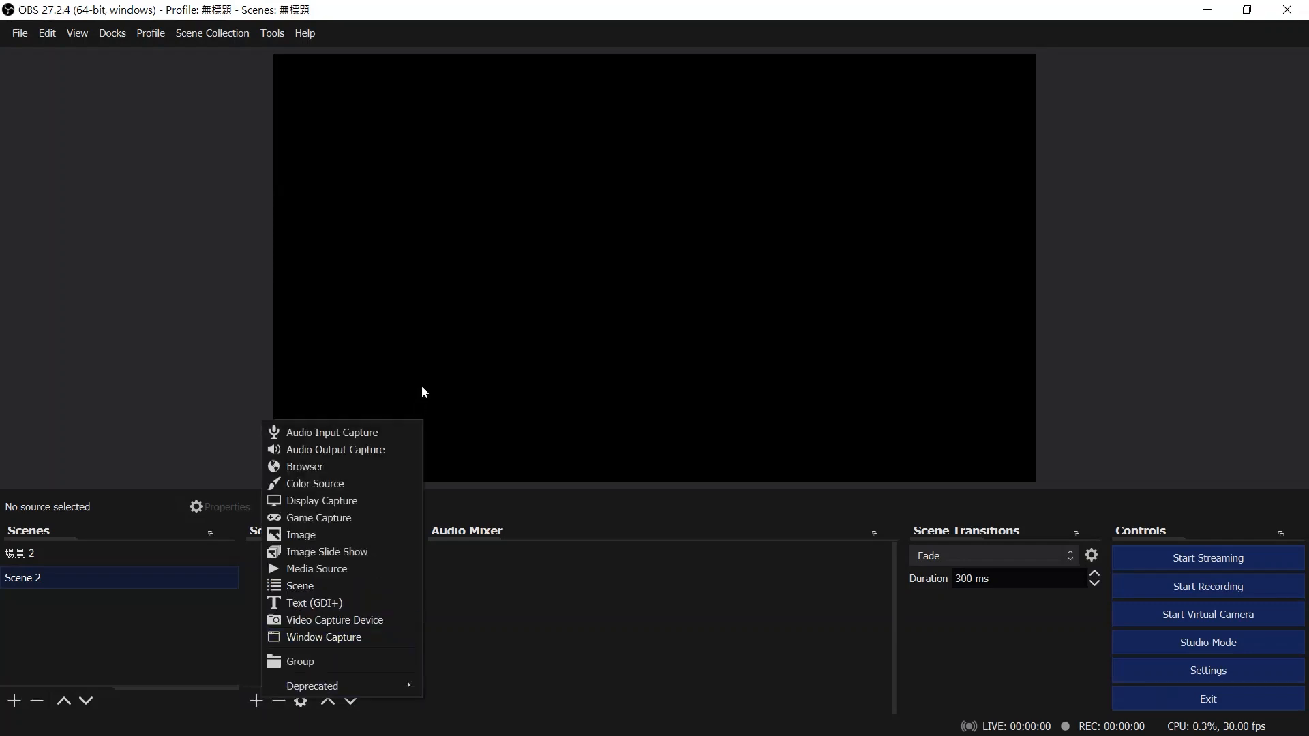
{"action": "left_click", "coordinate": [332, 432]}
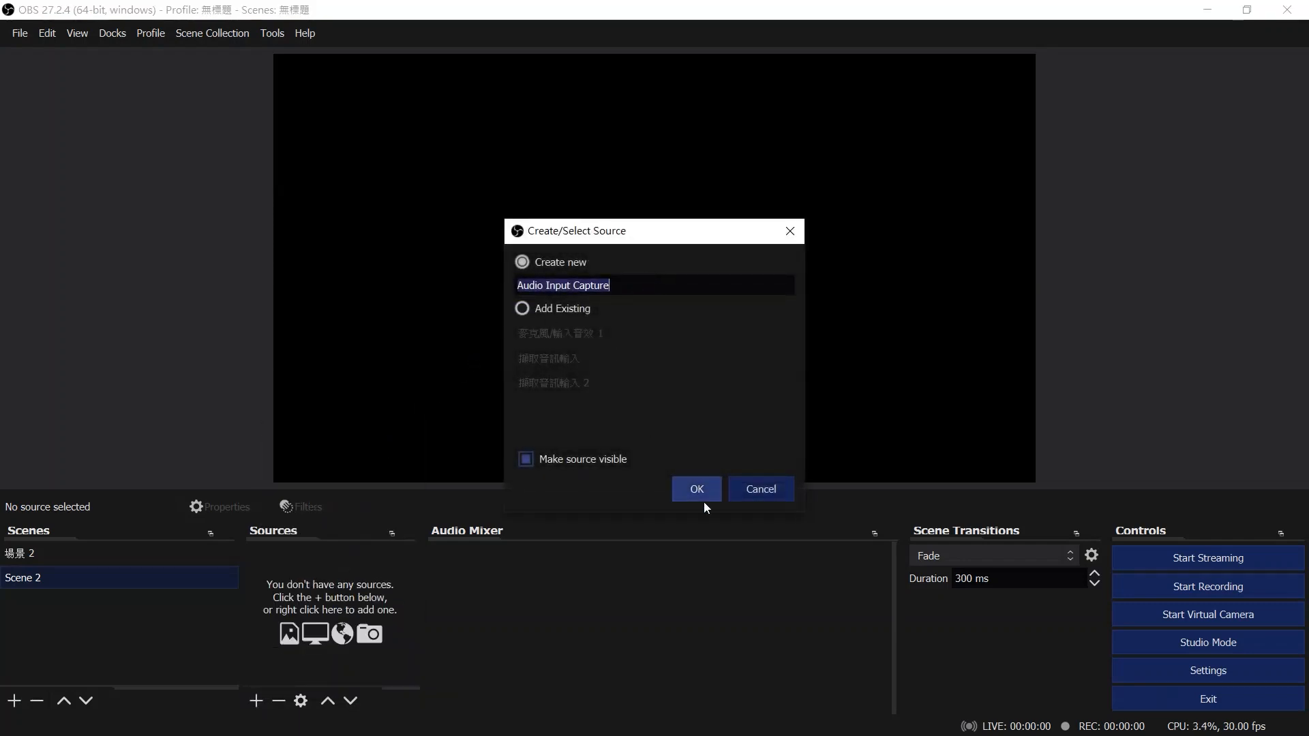
{"action": "left_click", "coordinate": [695, 488]}
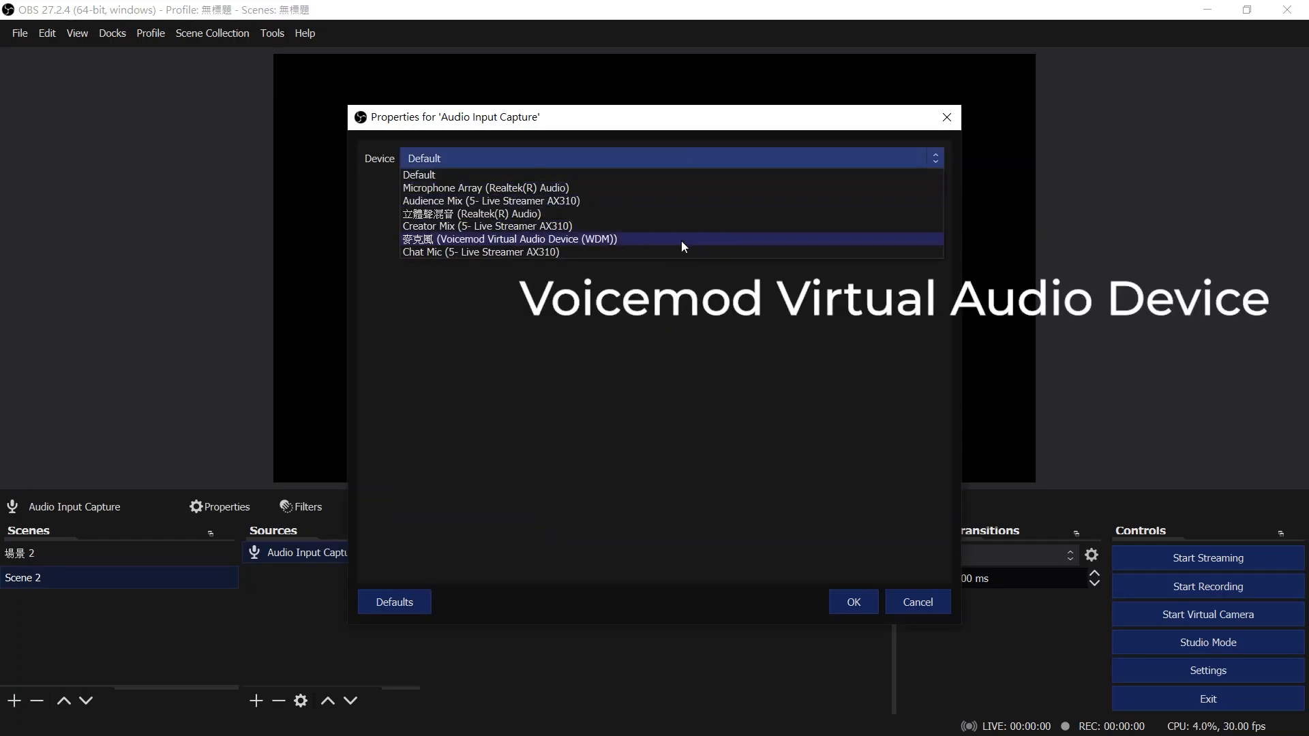
{"action": "left_click", "coordinate": [507, 239]}
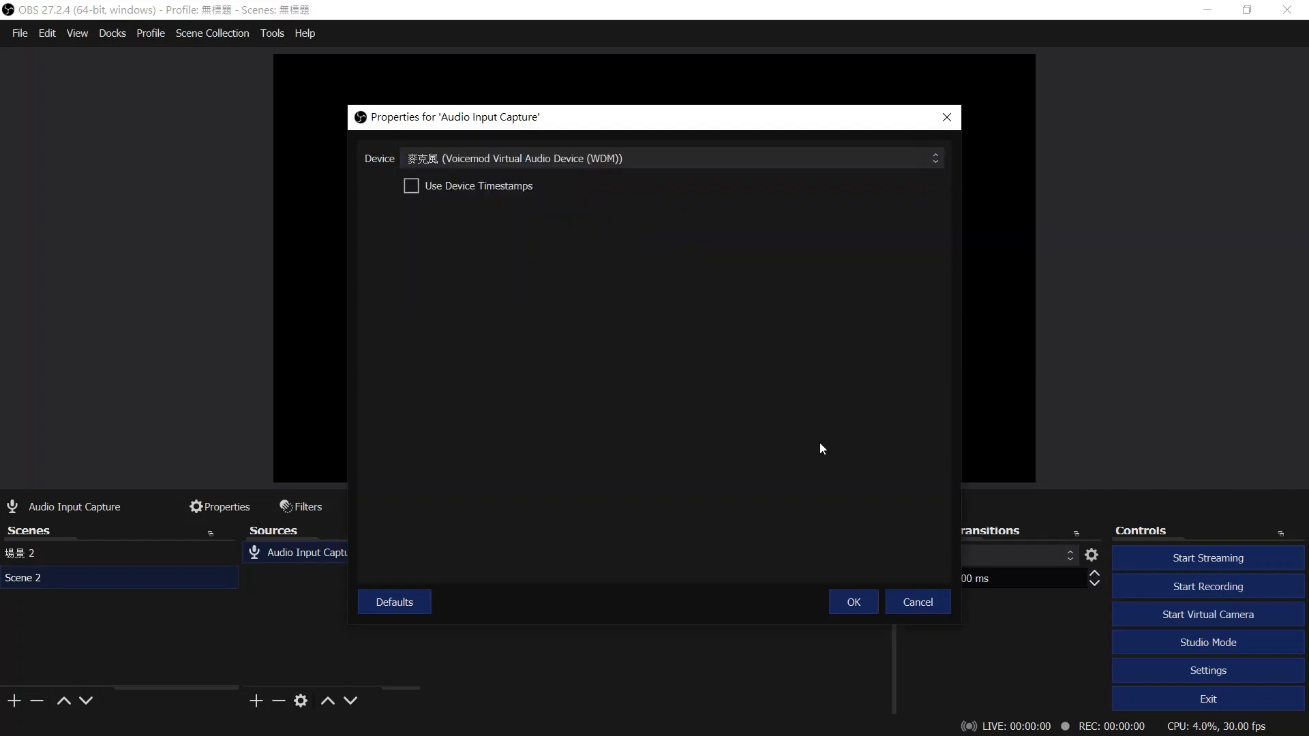
{"action": "left_click", "coordinate": [851, 602]}
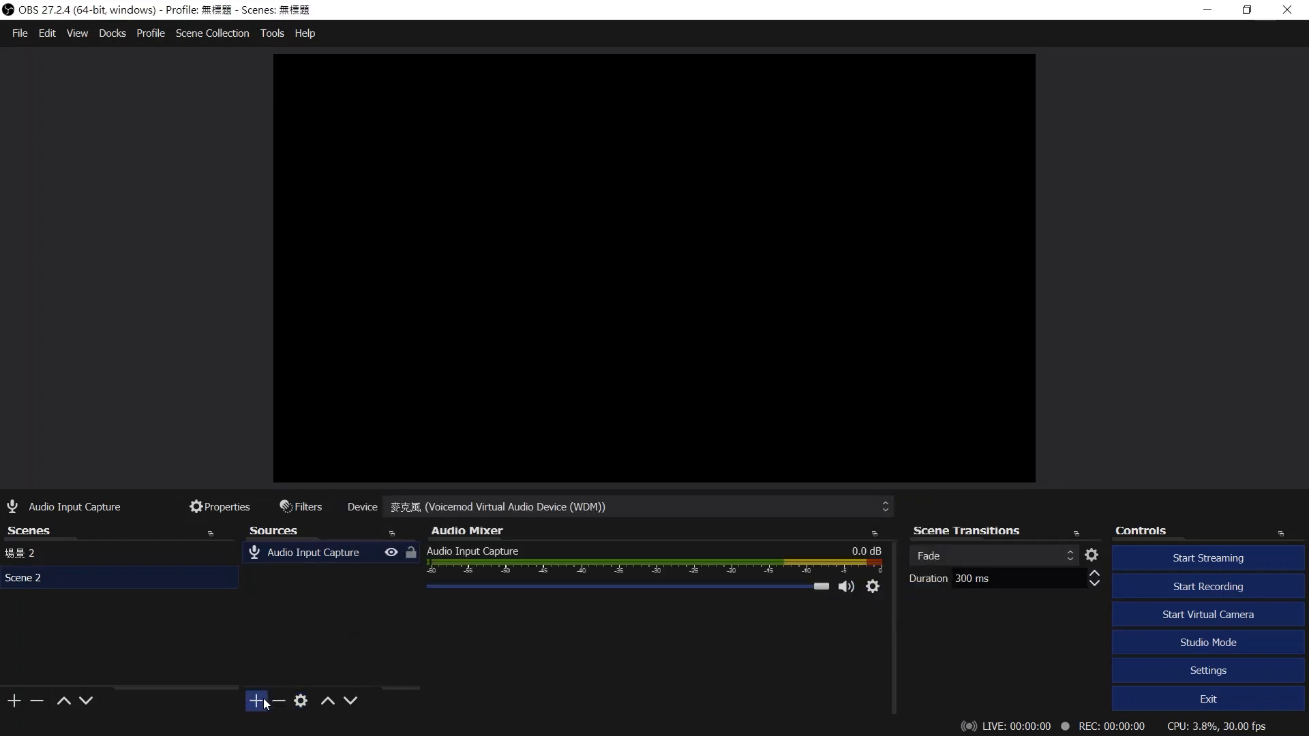
Step: Add Audio Input Capture 2 with its device set to Audience Mix
{"action": "left_click", "coordinate": [257, 701]}
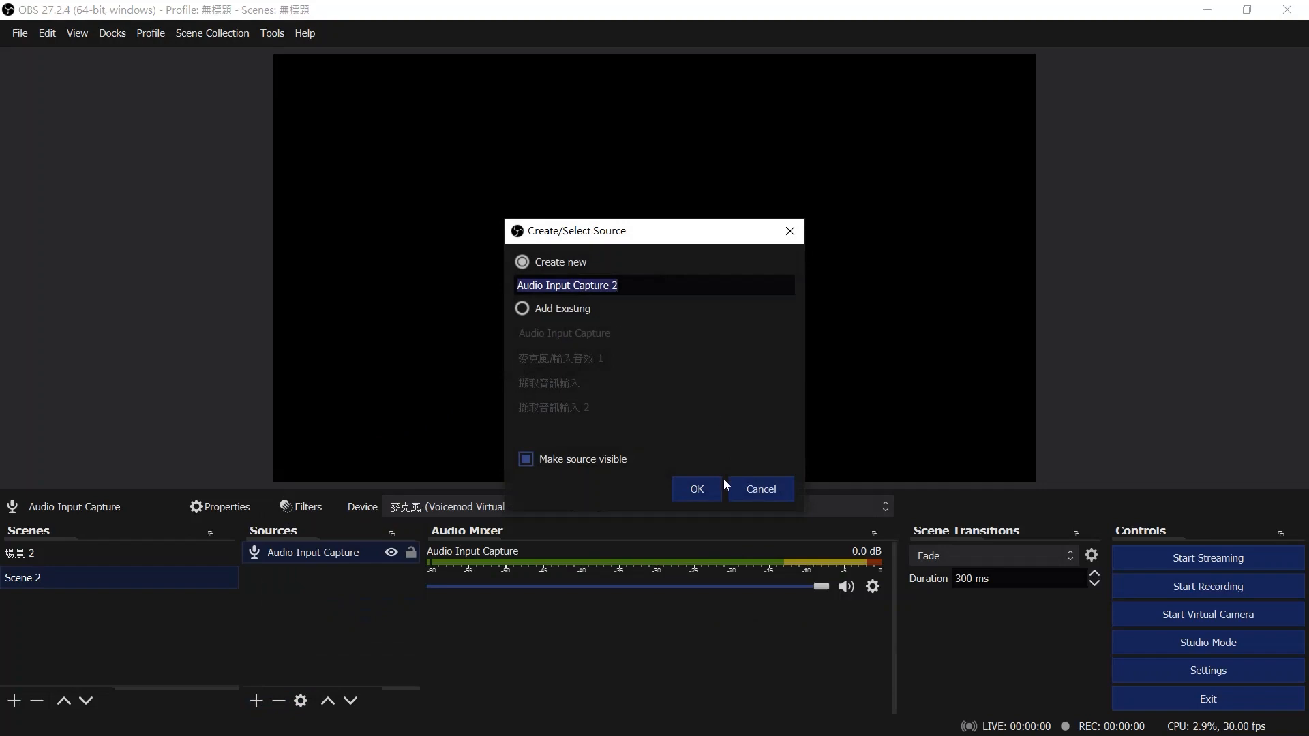
{"action": "left_click", "coordinate": [696, 488]}
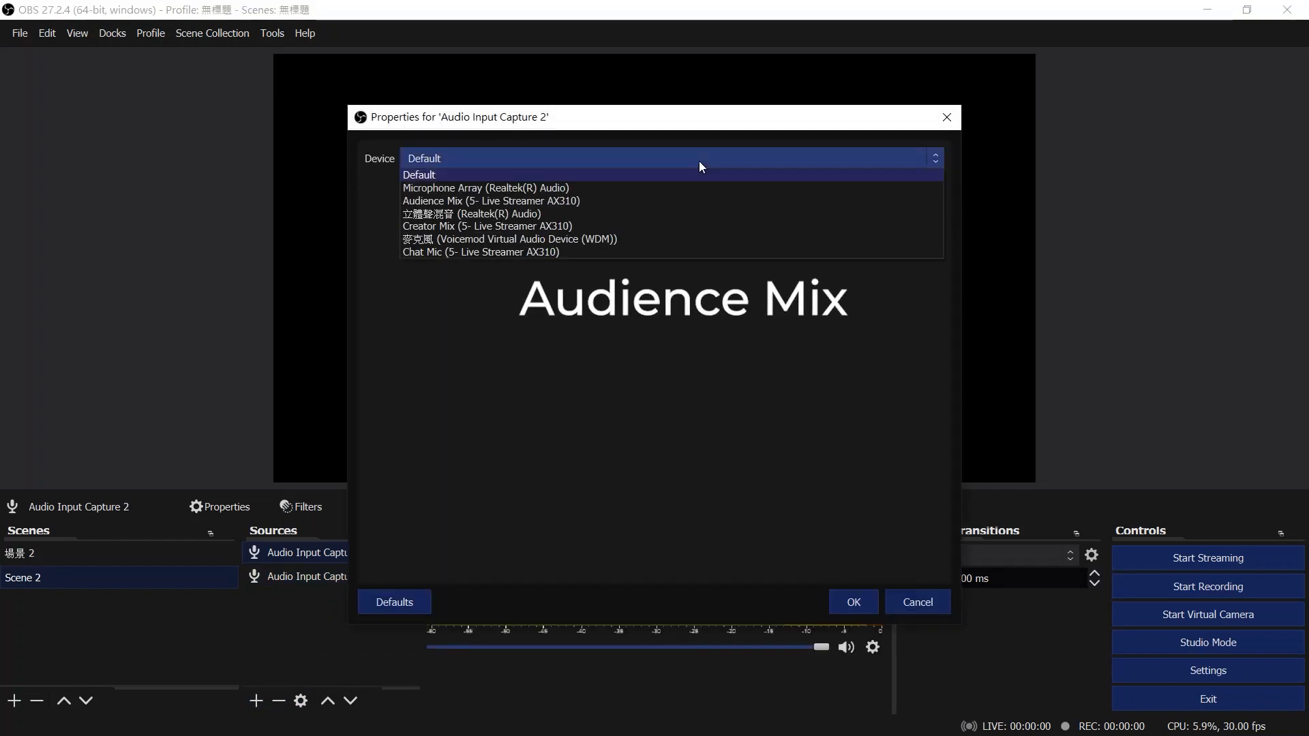
{"action": "left_click", "coordinate": [491, 200]}
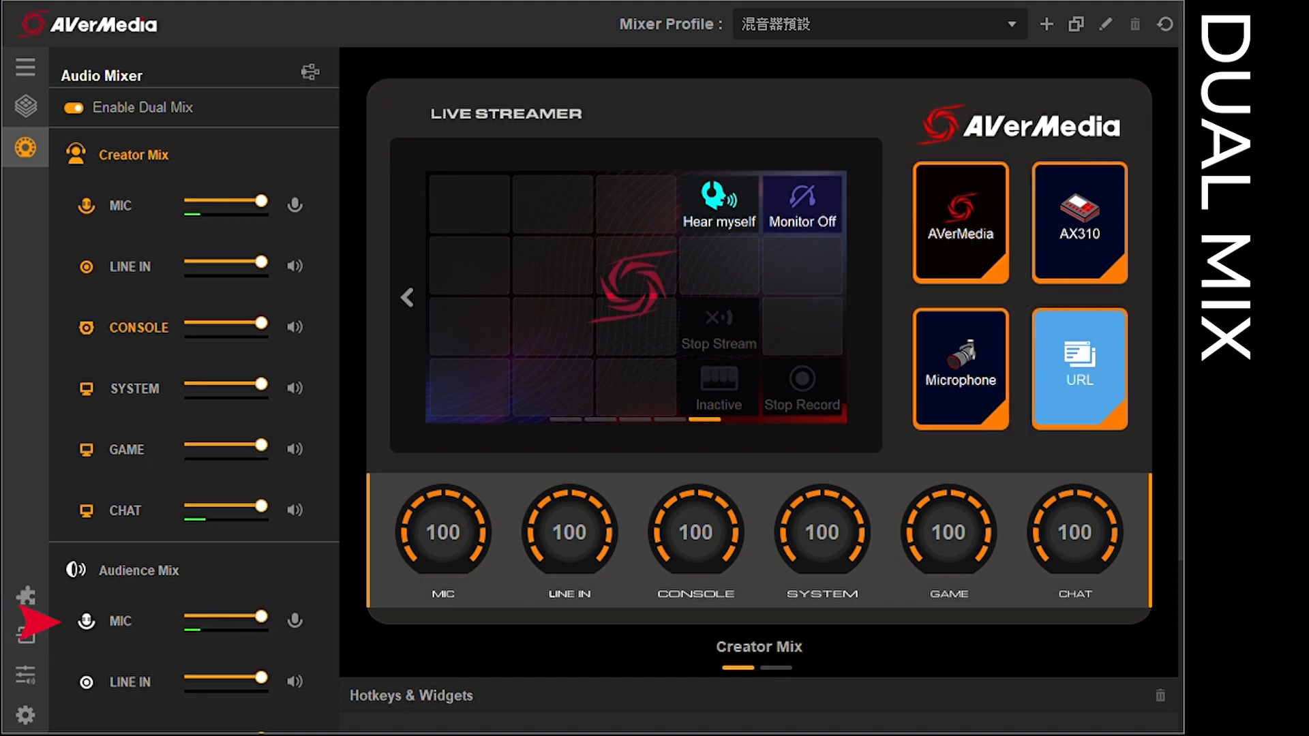
{"action": "mouse_move", "coordinate": [293, 635]}
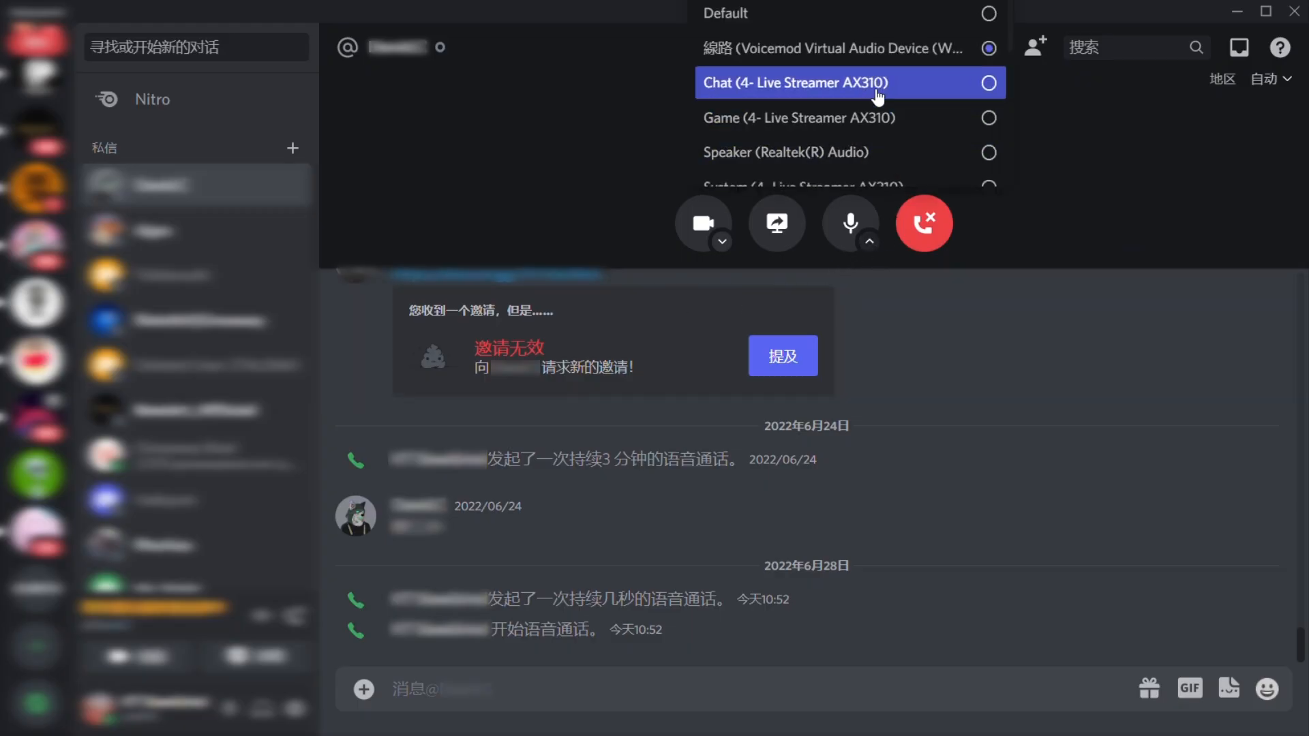
Step: Select Chat (4- Live Streamer AX310) as the call's audio device and close the list
{"action": "left_click", "coordinate": [987, 82]}
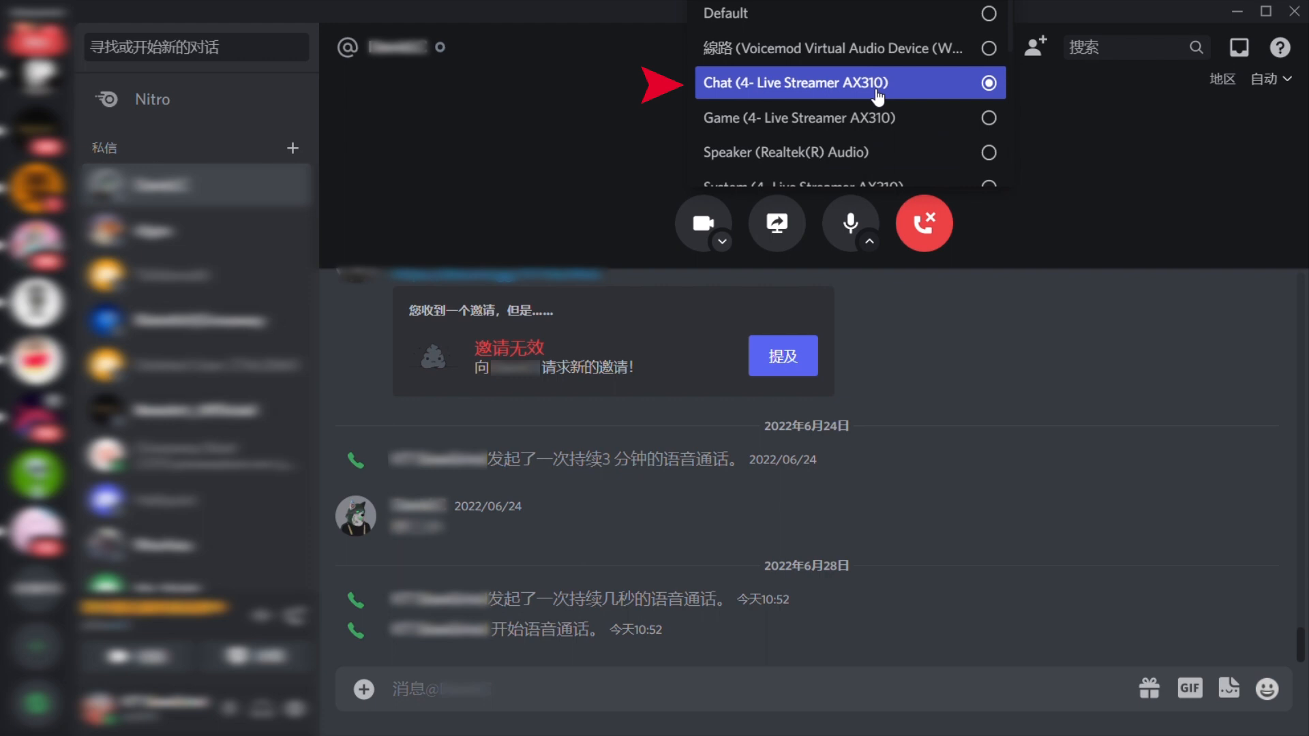
{"action": "left_click", "coordinate": [989, 83]}
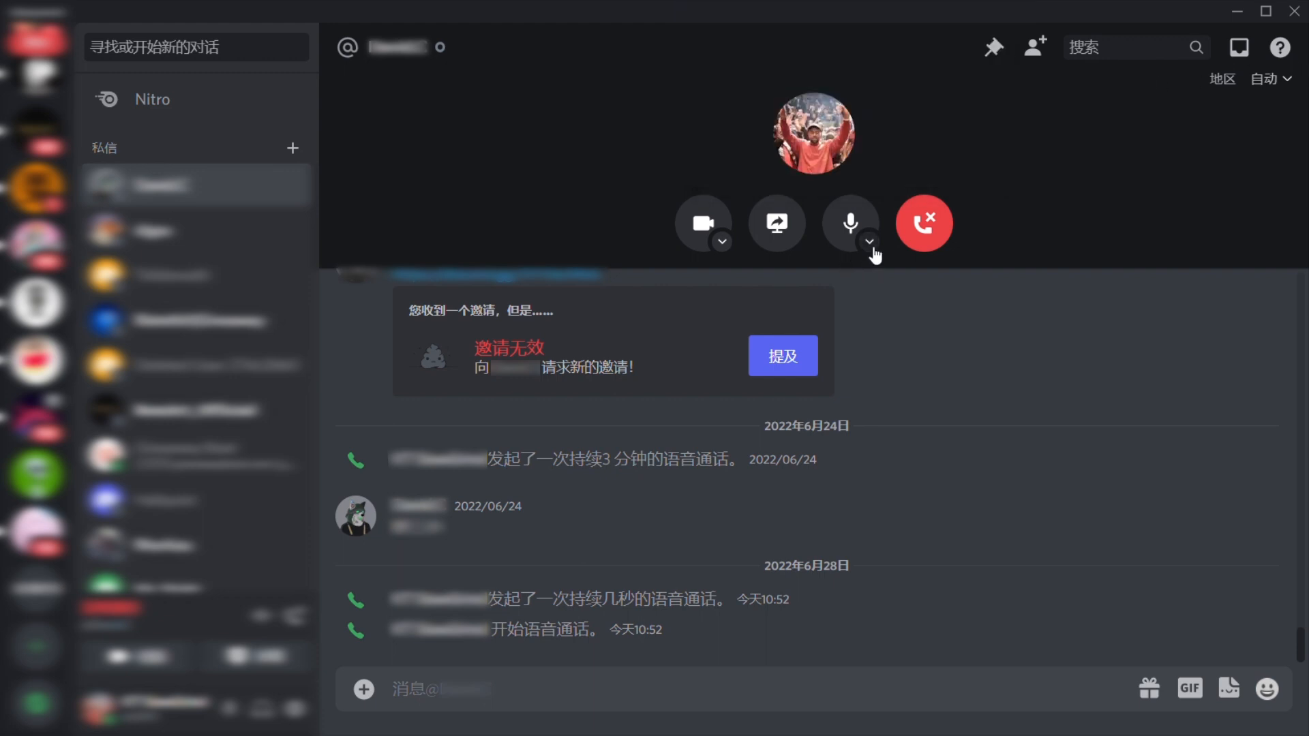
{"action": "left_click", "coordinate": [869, 242]}
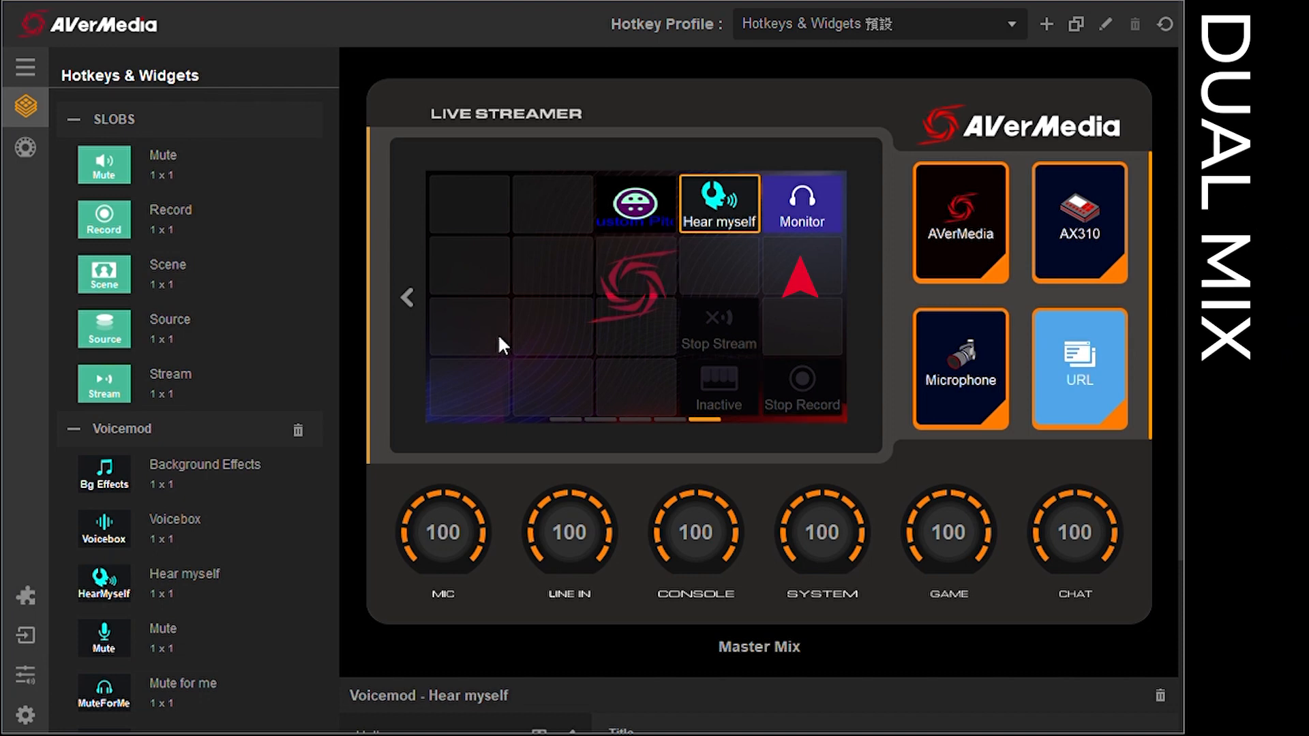
{"action": "mouse_move", "coordinate": [874, 282]}
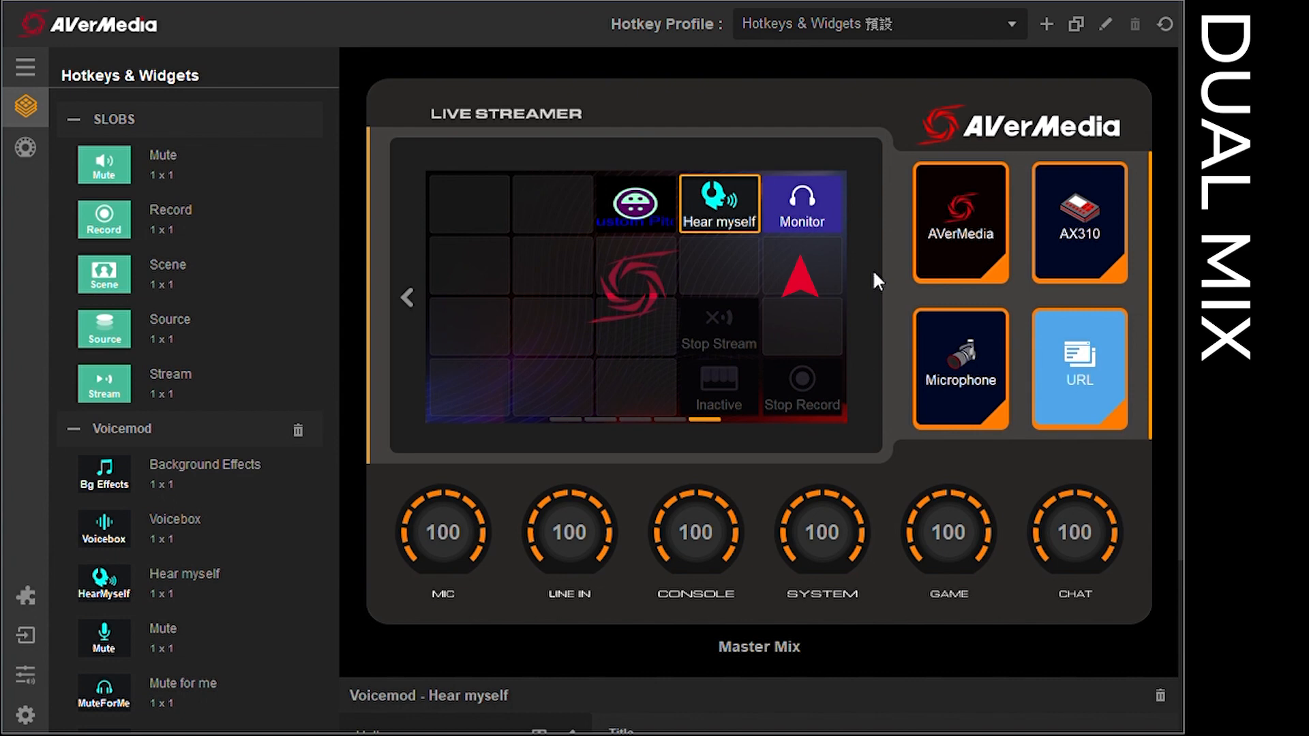
{"action": "mouse_move", "coordinate": [1048, 278]}
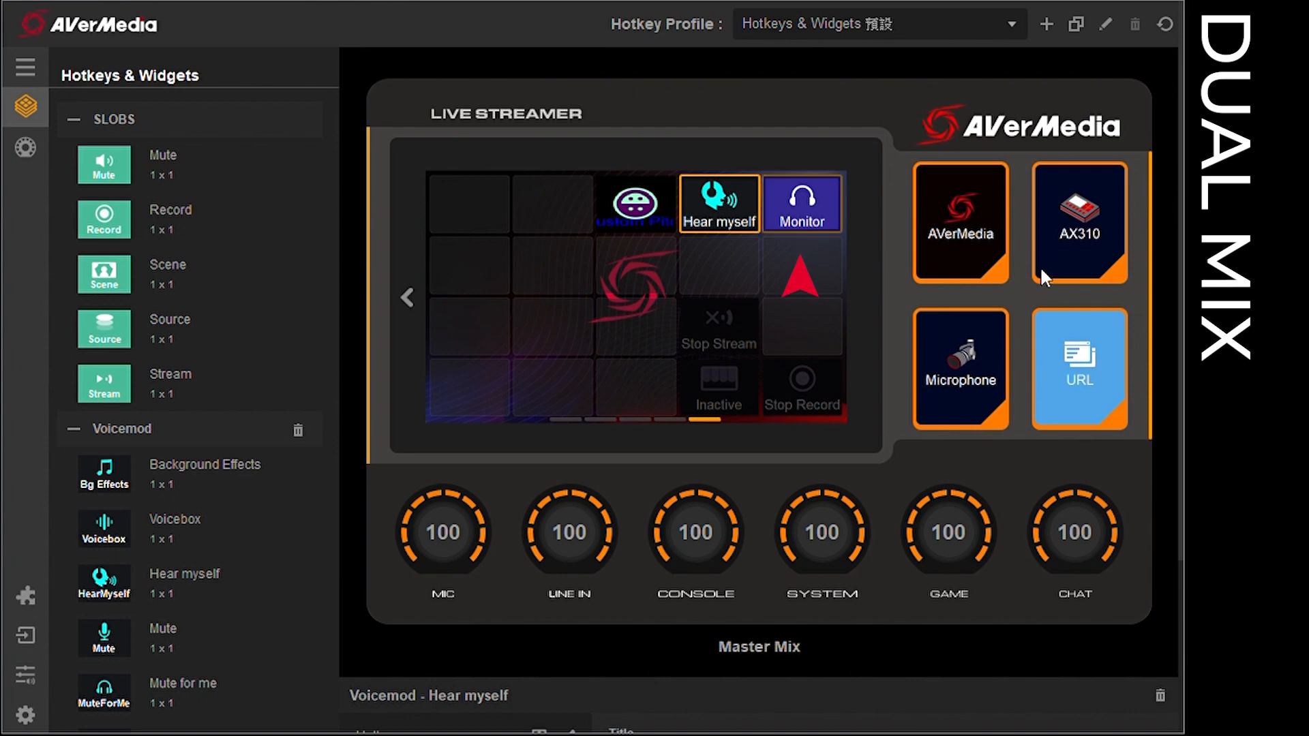
Step: Press the Monitor key beside Hear myself so it reads Monitor Off
{"action": "left_click", "coordinate": [801, 201]}
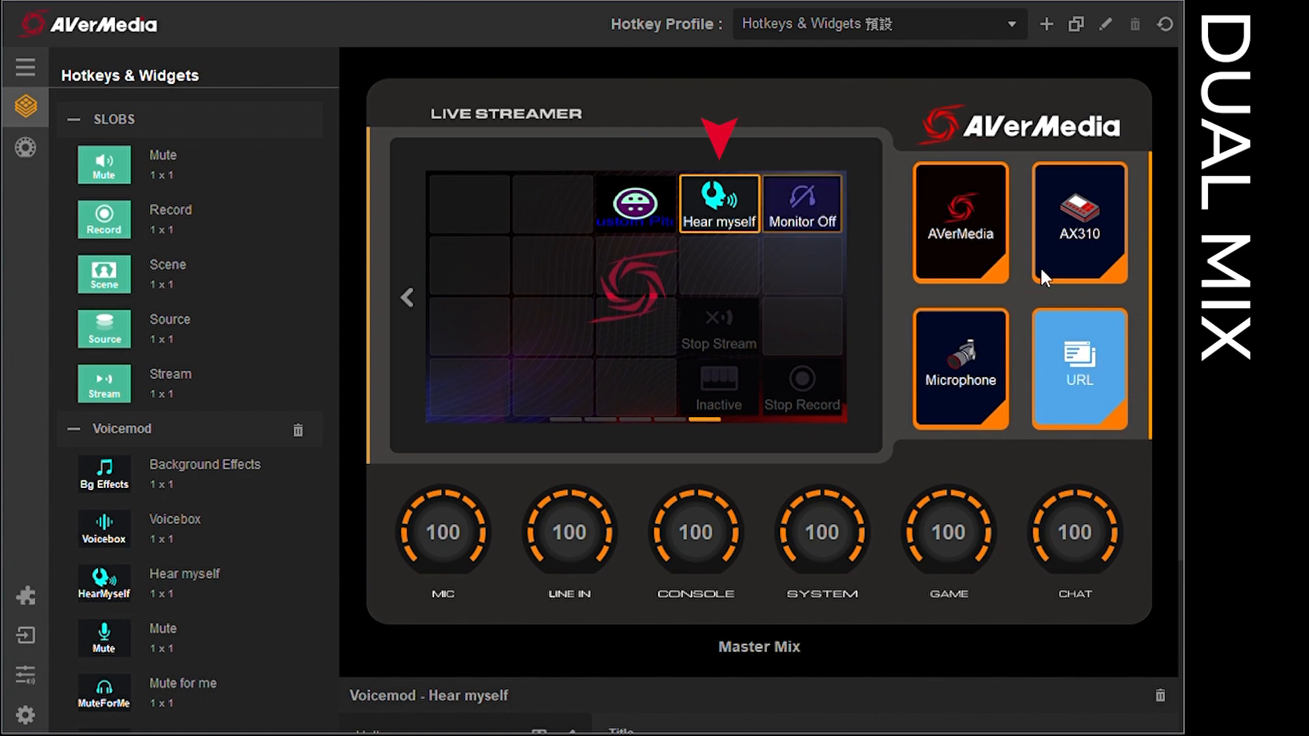